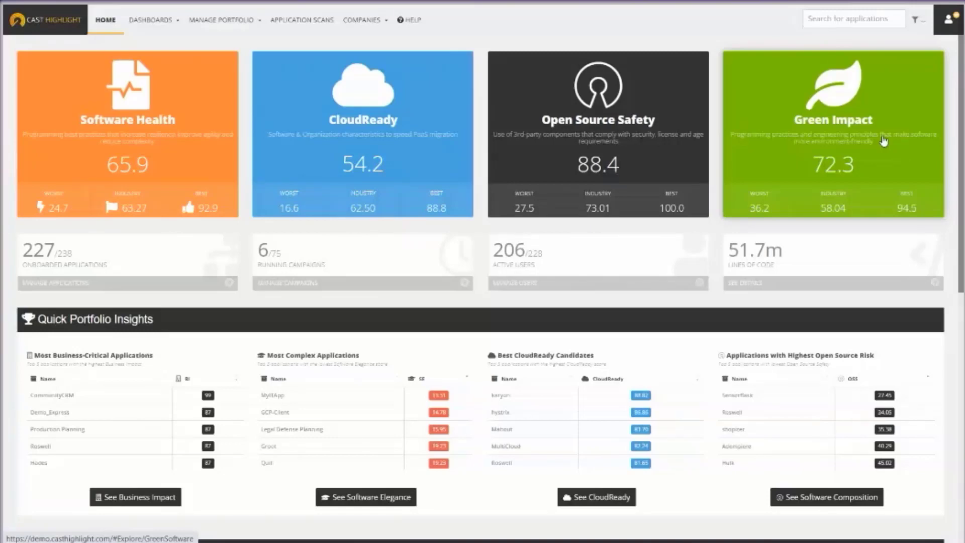
Step: List the Green Impact advisor's applications and select the Mando row
{"action": "left_click", "coordinate": [831, 133]}
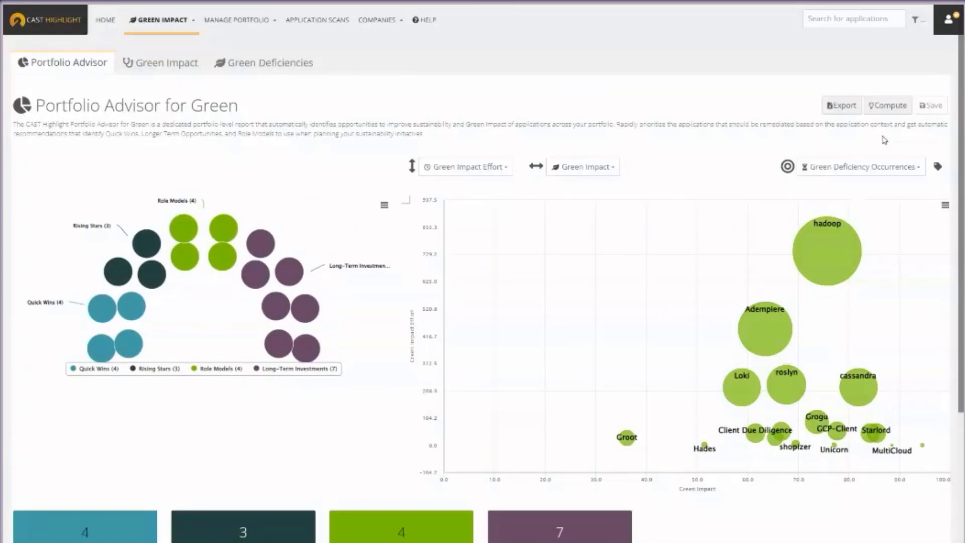
{"action": "mouse_move", "coordinate": [871, 162]}
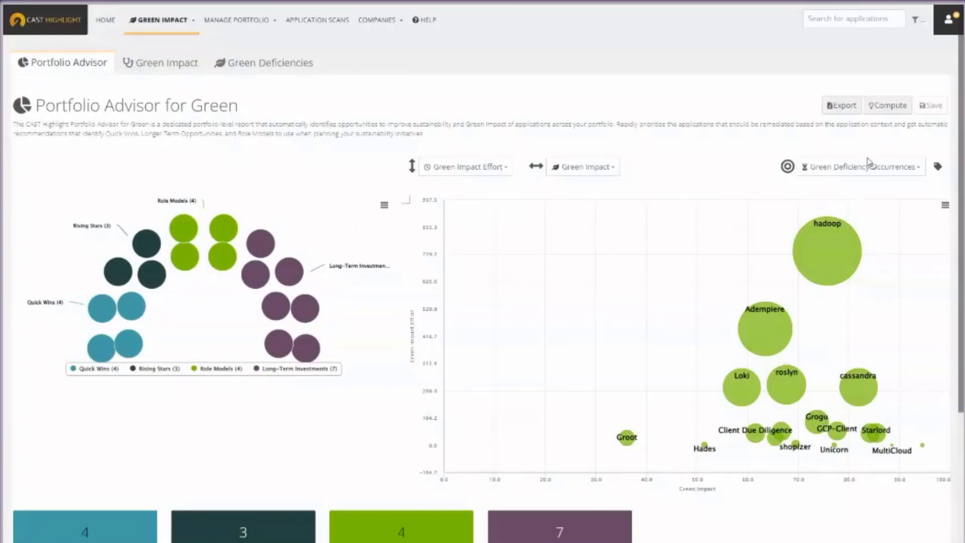
{"action": "scroll", "scroll_direction": "down", "scroll_amount": 3}
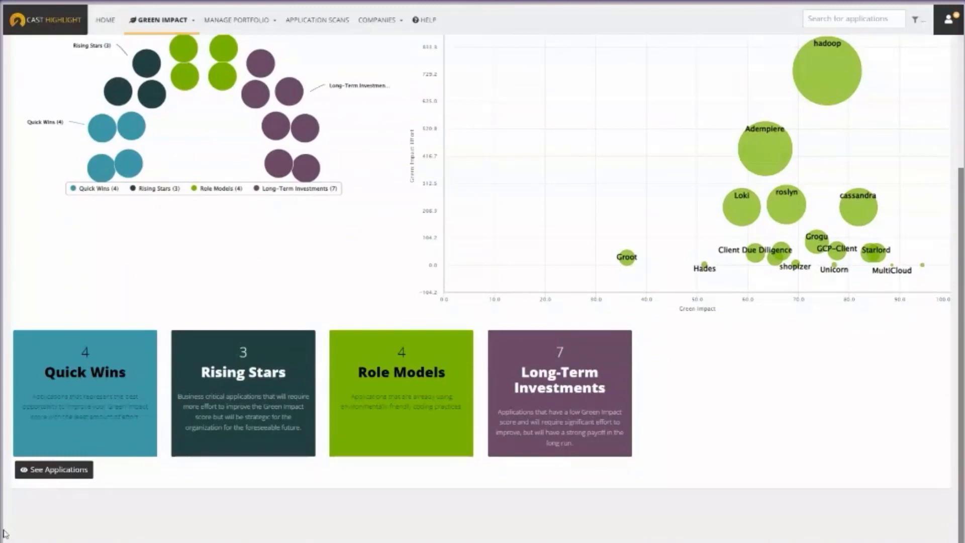
{"action": "left_click", "coordinate": [53, 470]}
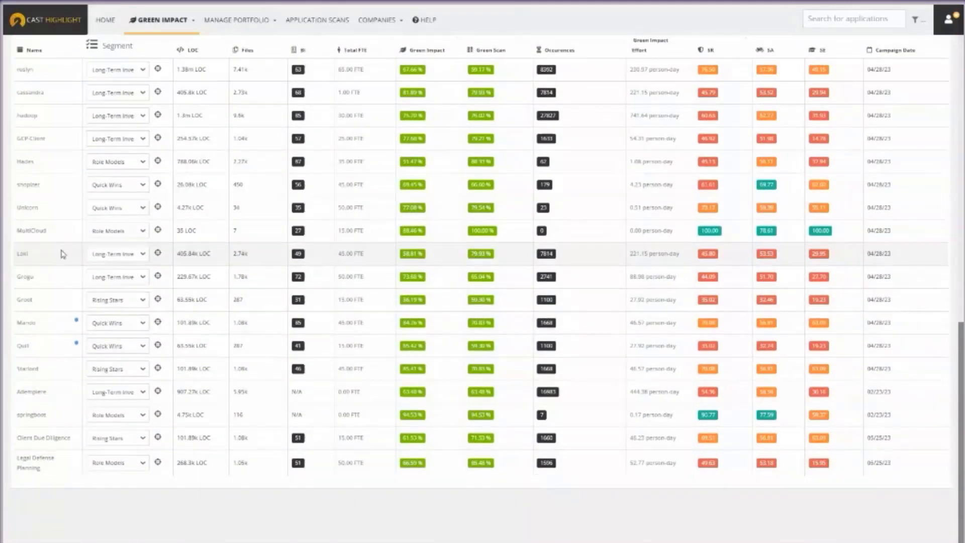
{"action": "left_click", "coordinate": [29, 323]}
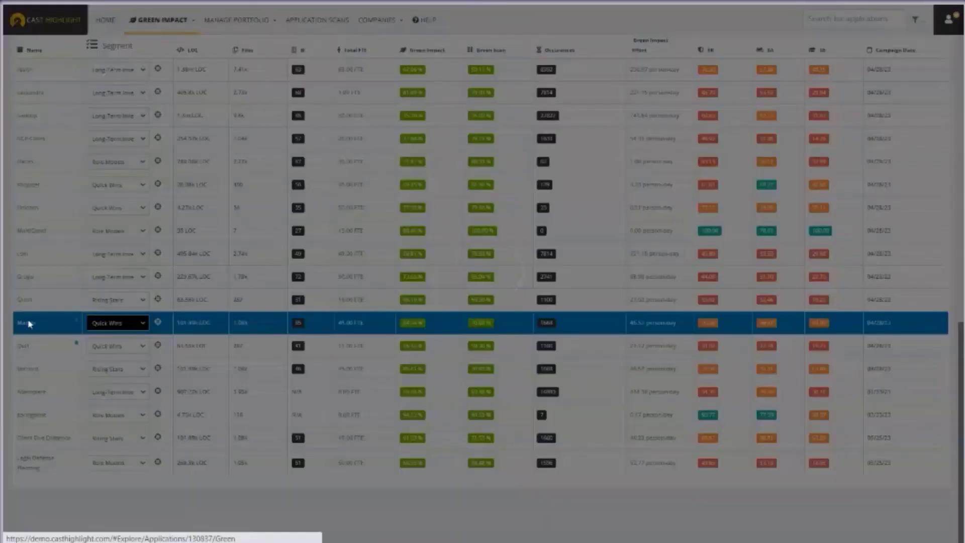
Step: Load Mando's Green Impact page showing its scores and survey answers
{"action": "left_click", "coordinate": [27, 323]}
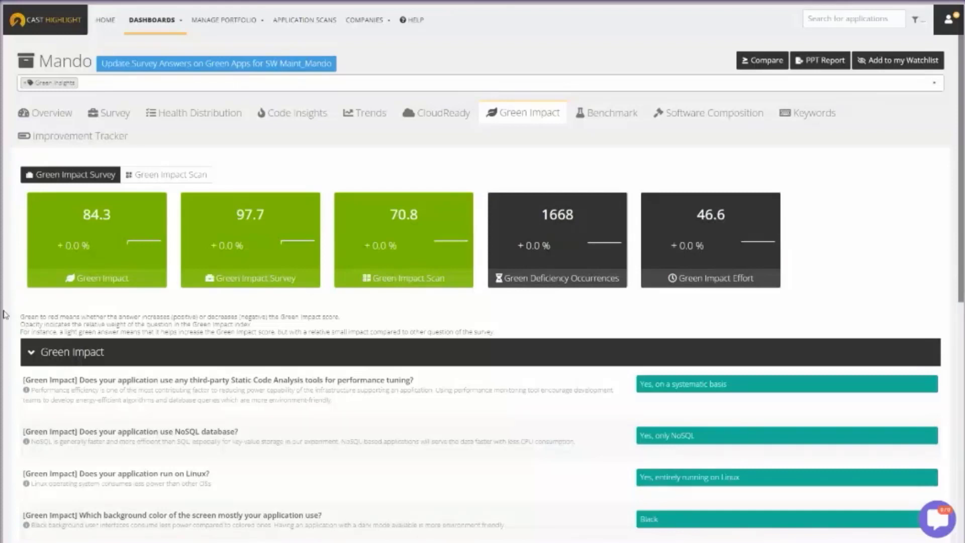
{"action": "mouse_move", "coordinate": [268, 237]}
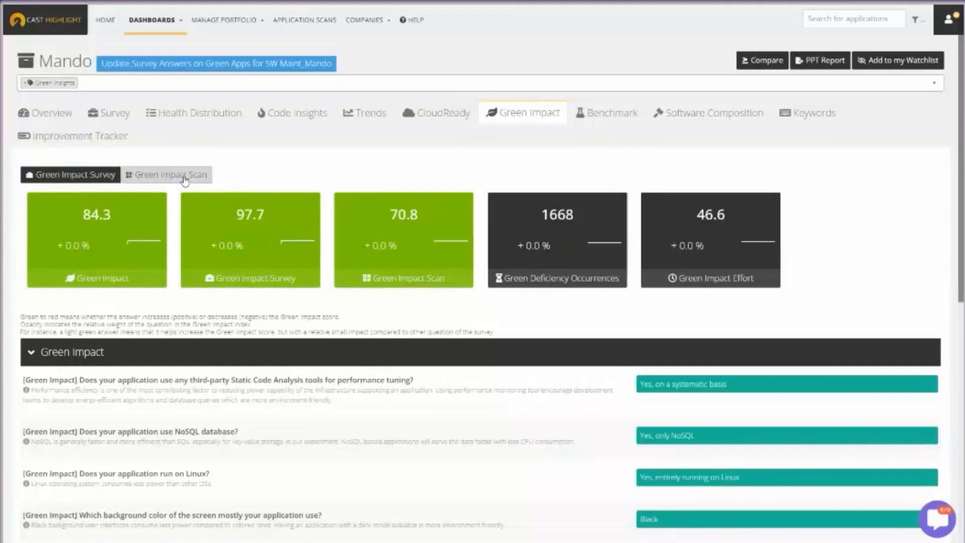
Step: Switch Mando to the Green Impact Scan view listing C# green deficiencies
{"action": "left_click", "coordinate": [171, 174]}
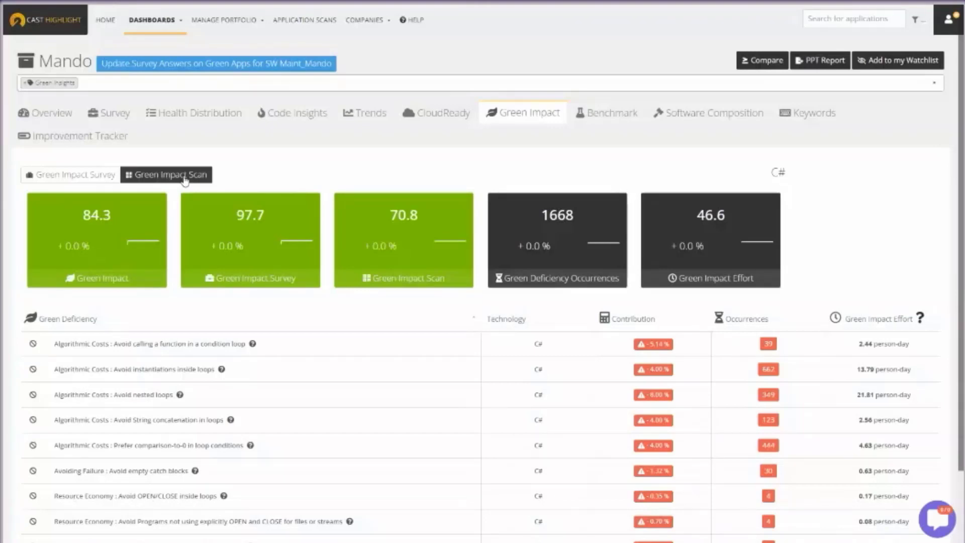
{"action": "mouse_move", "coordinate": [114, 394]}
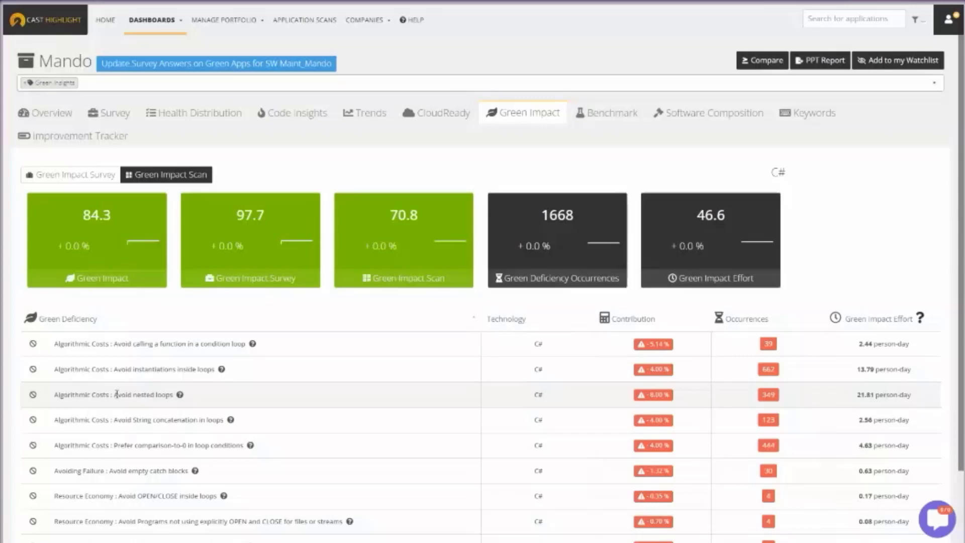
{"action": "mouse_move", "coordinate": [760, 409]}
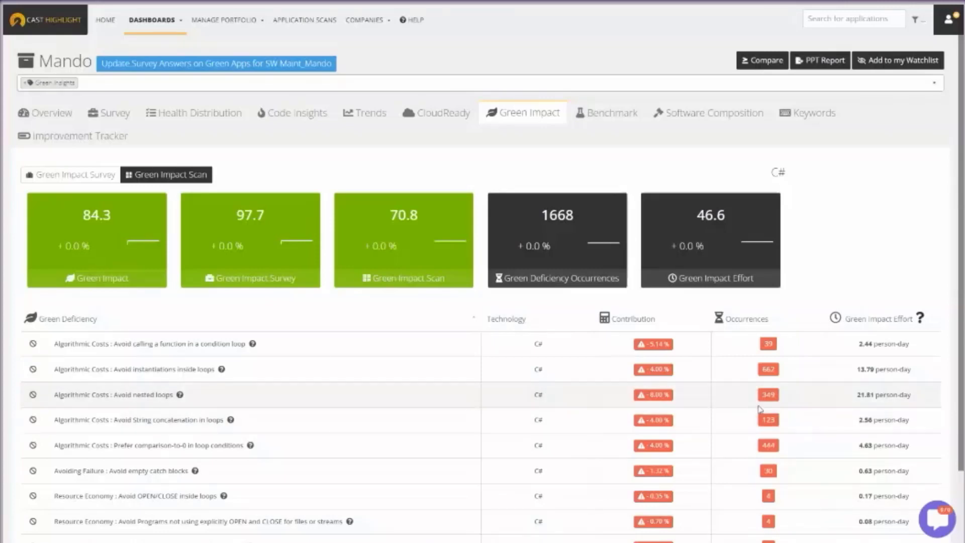
{"action": "mouse_move", "coordinate": [870, 404]}
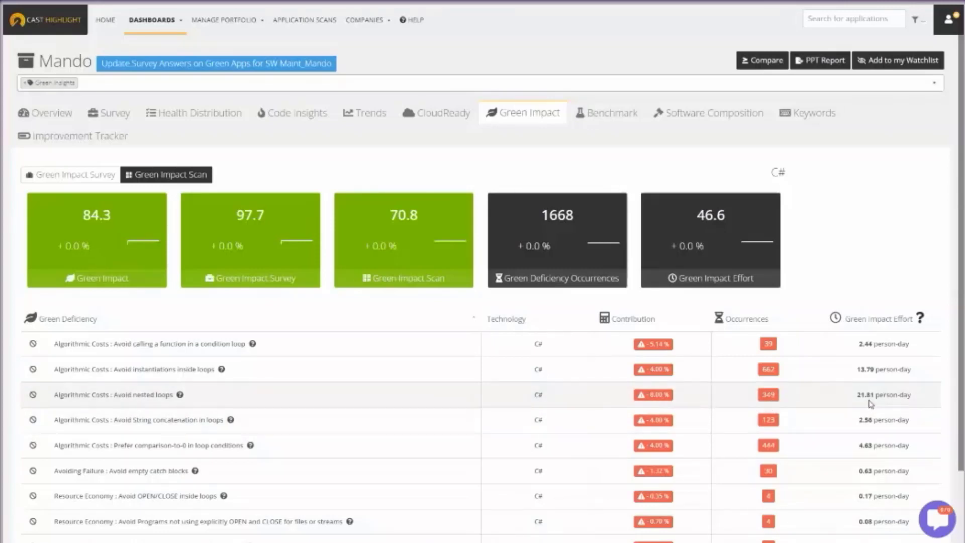
{"action": "mouse_move", "coordinate": [181, 398]}
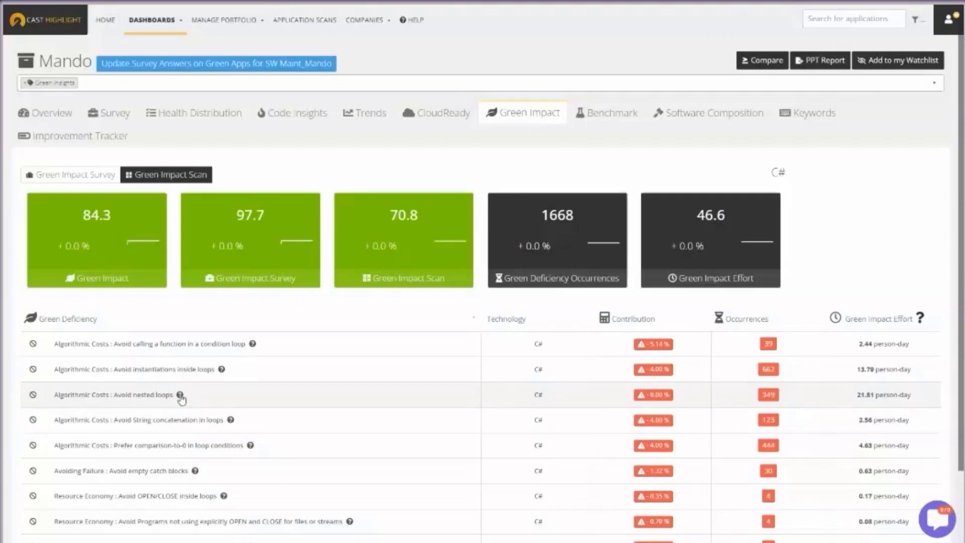
Step: Show the 'Algorithmic Costs : Avoid nested loops' rule details dialog
{"action": "left_click", "coordinate": [179, 394]}
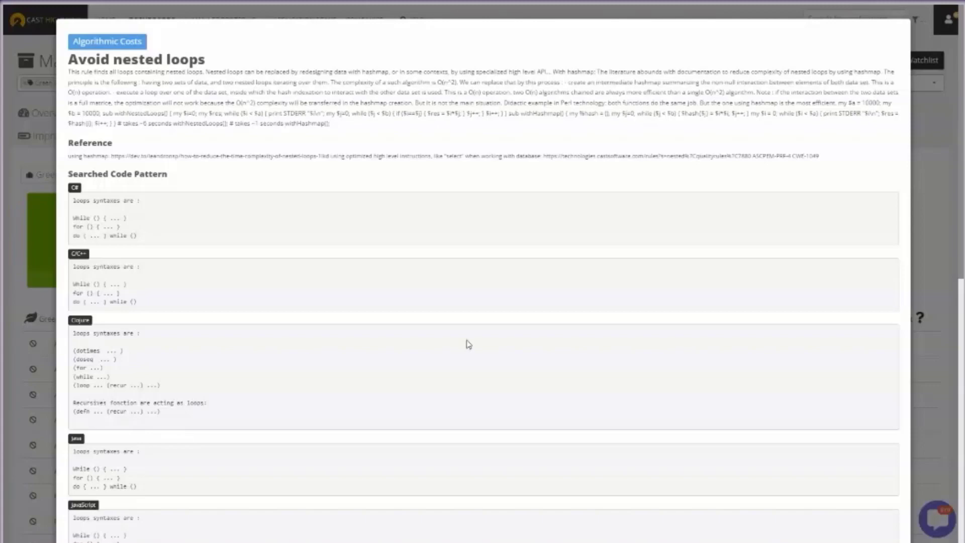
{"action": "mouse_move", "coordinate": [936, 126]}
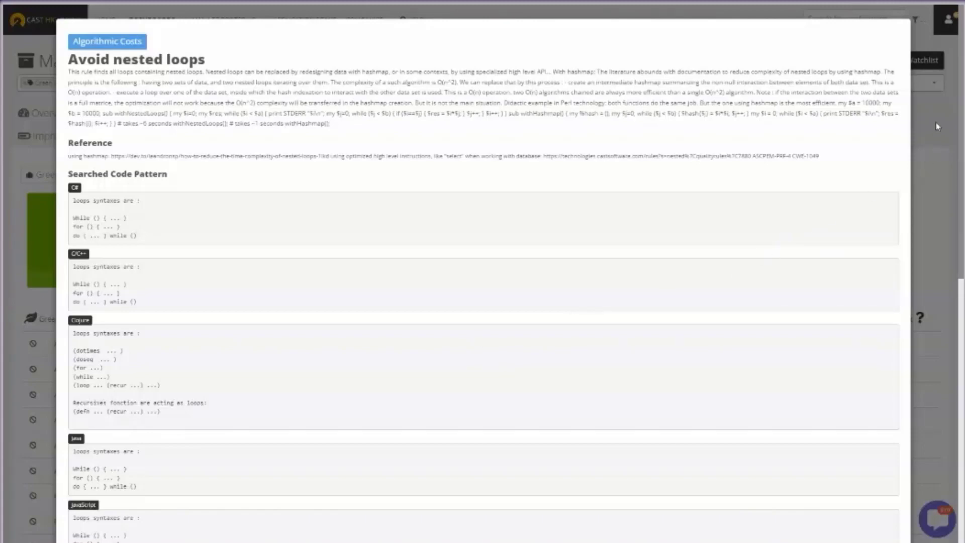